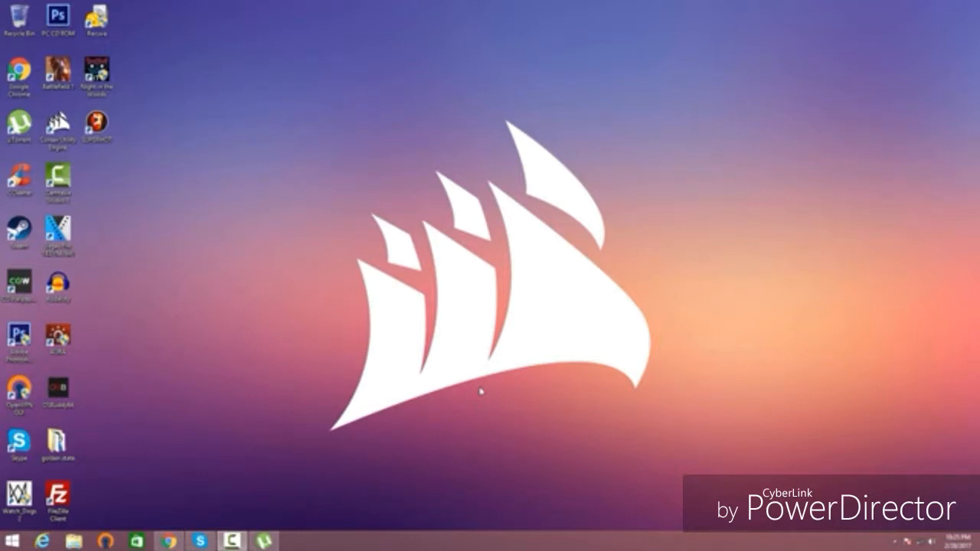
{"action": "mouse_move", "coordinate": [466, 393]}
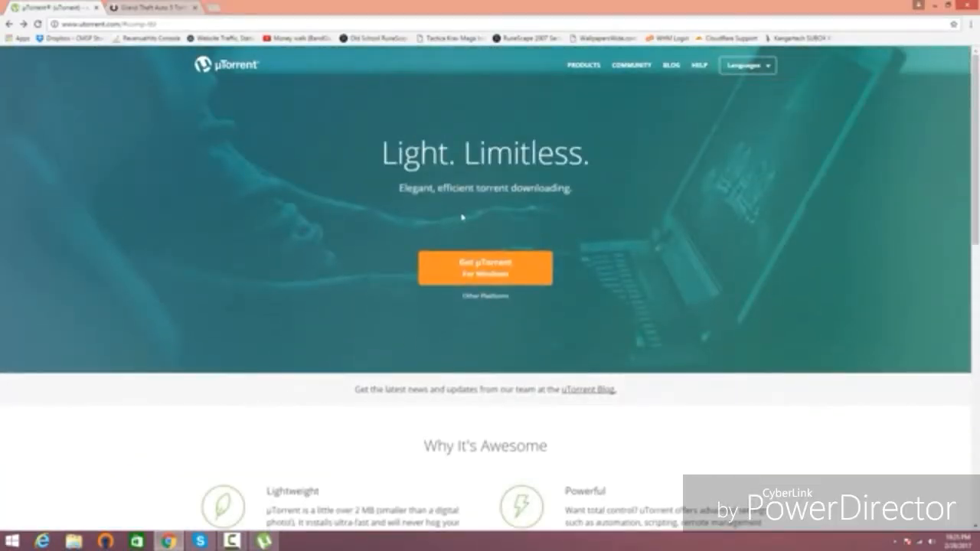
Step: Download the uTorrent installer for Windows from its website
{"action": "left_click", "coordinate": [484, 268]}
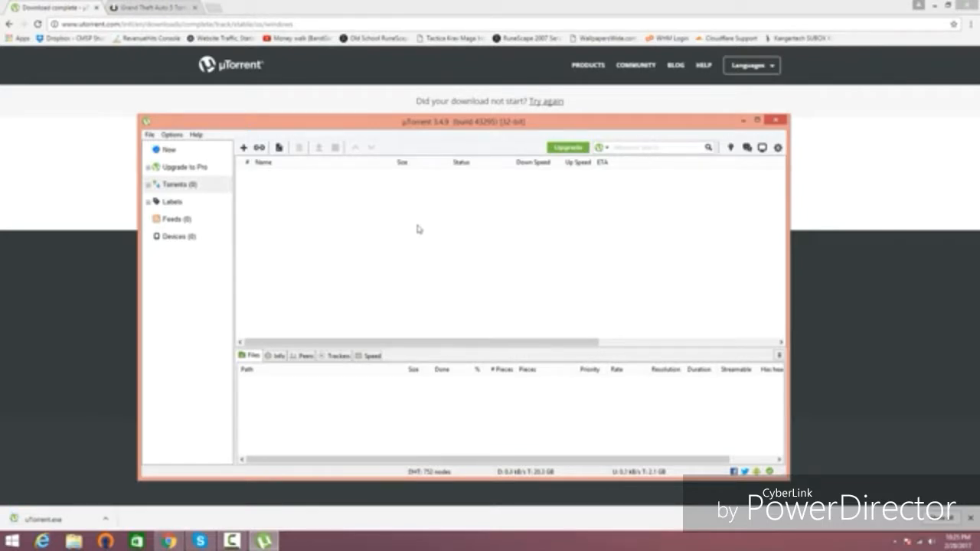
{"action": "mouse_move", "coordinate": [737, 143]}
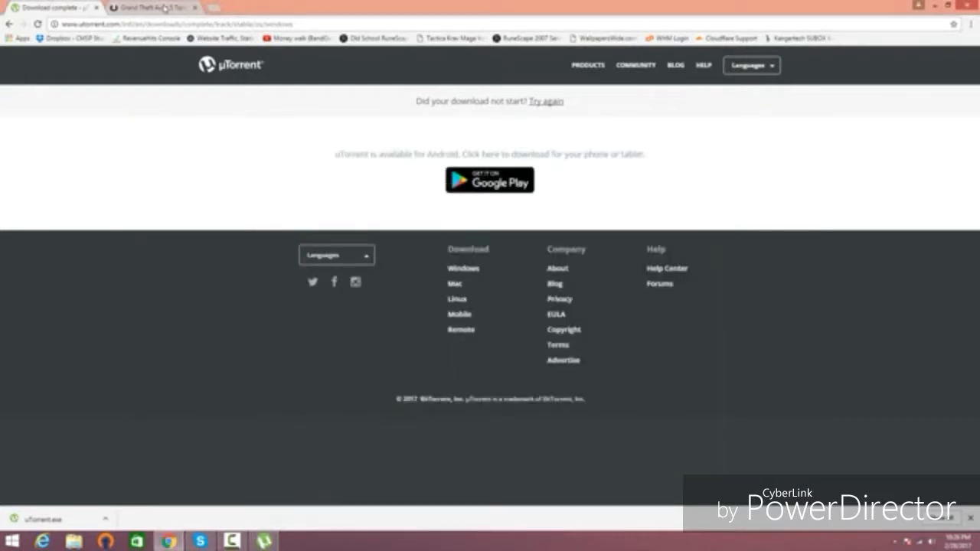
Step: Download the Grand Theft Auto 5 torrent file and open it in uTorrent
{"action": "left_click", "coordinate": [153, 7]}
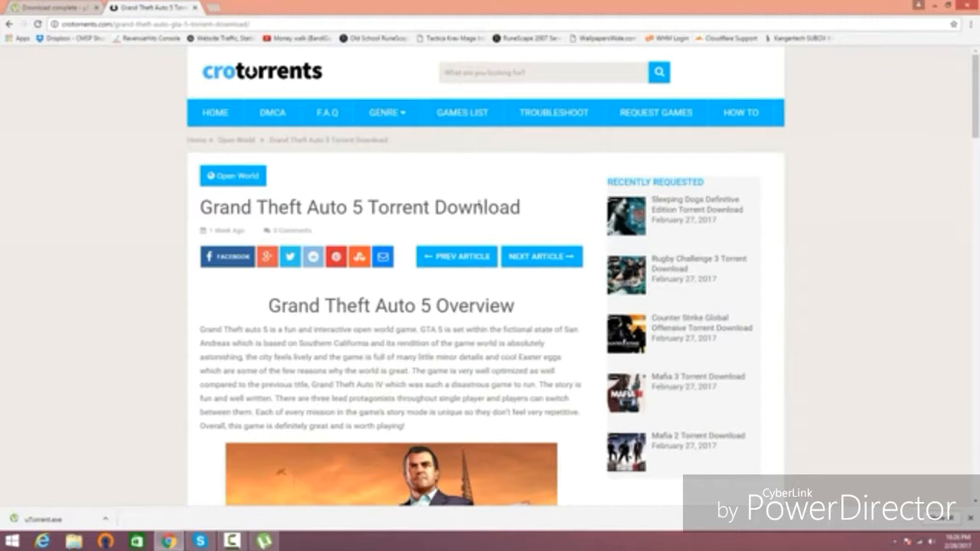
{"action": "scroll", "scroll_direction": "down", "scroll_amount": 3}
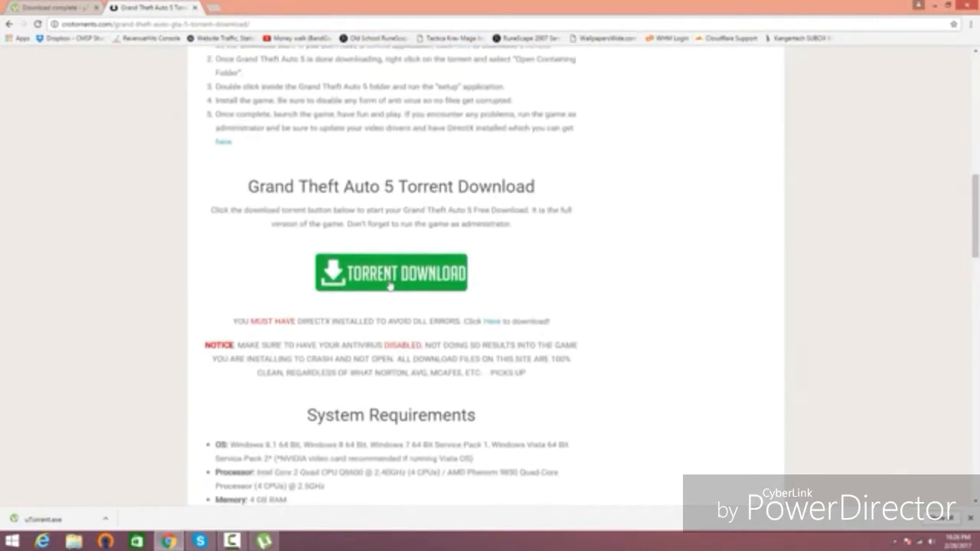
{"action": "left_click", "coordinate": [391, 273]}
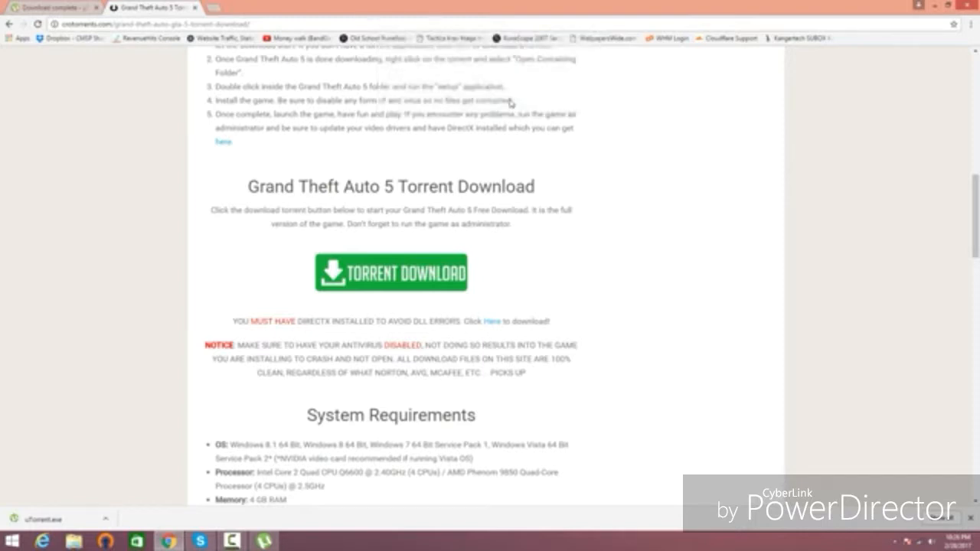
{"action": "left_click", "coordinate": [391, 272]}
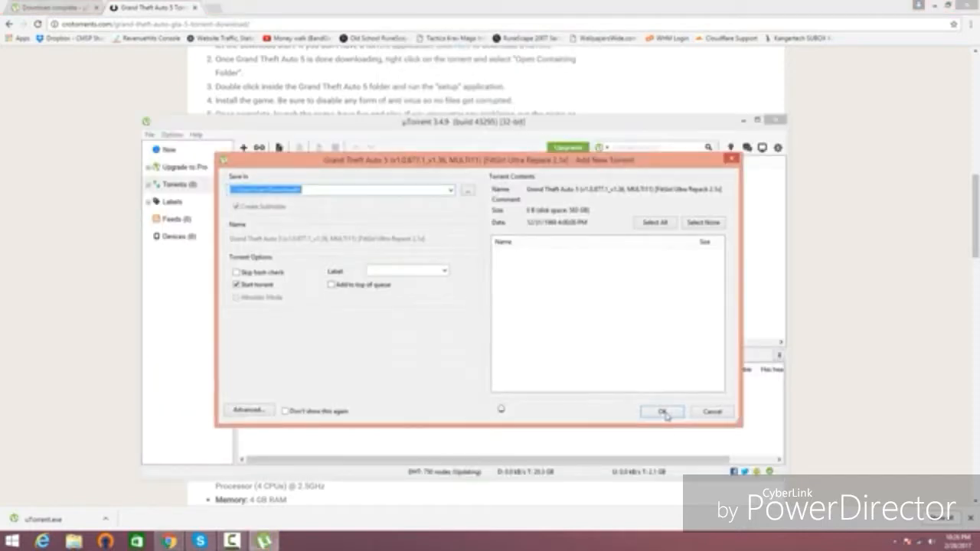
Step: Add the Grand Theft Auto V torrent and set its bandwidth allocation to High
{"action": "left_click", "coordinate": [662, 412]}
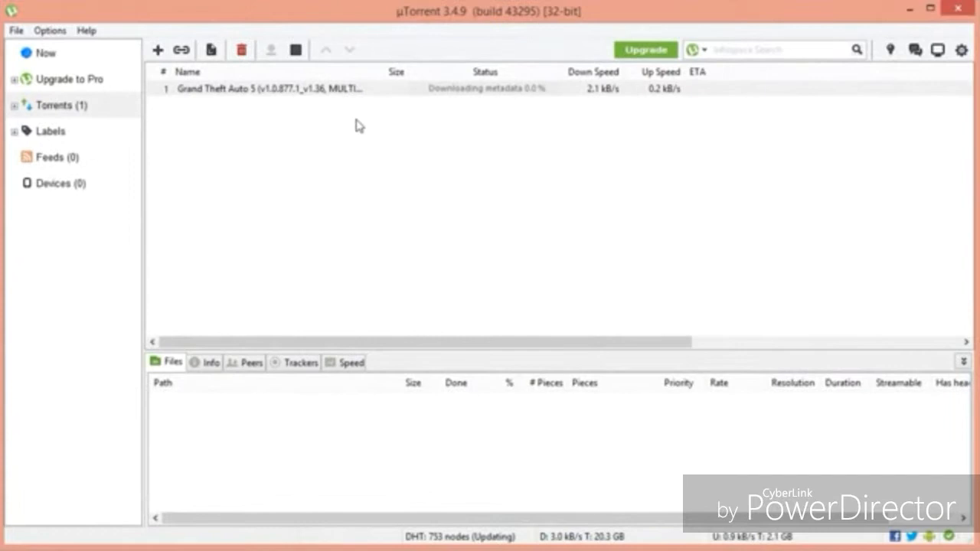
{"action": "mouse_move", "coordinate": [355, 114]}
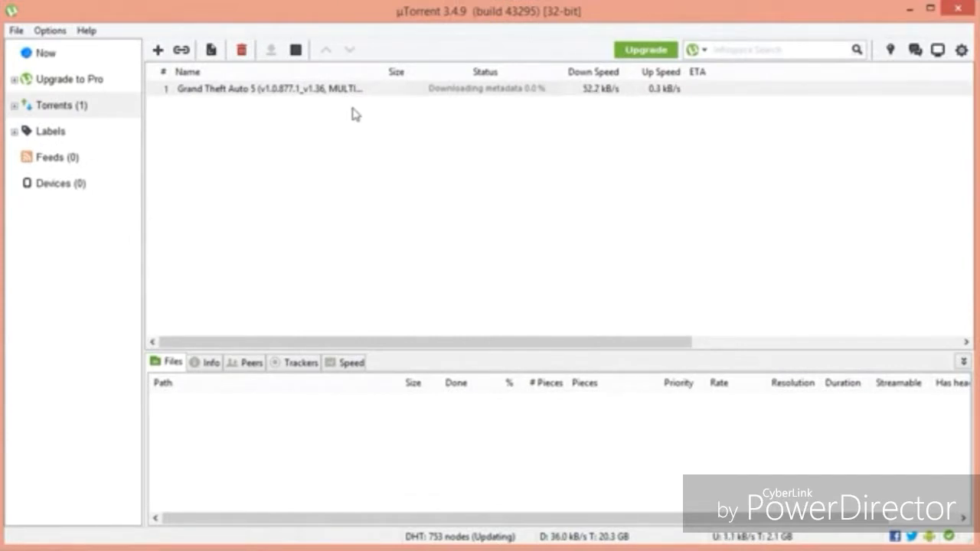
{"action": "left_click", "coordinate": [268, 89]}
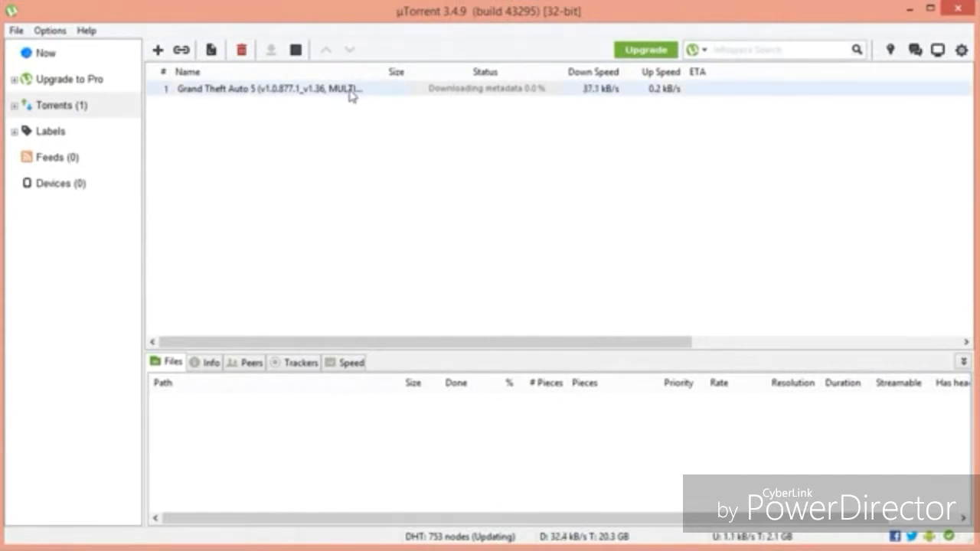
{"action": "right_click", "coordinate": [260, 89]}
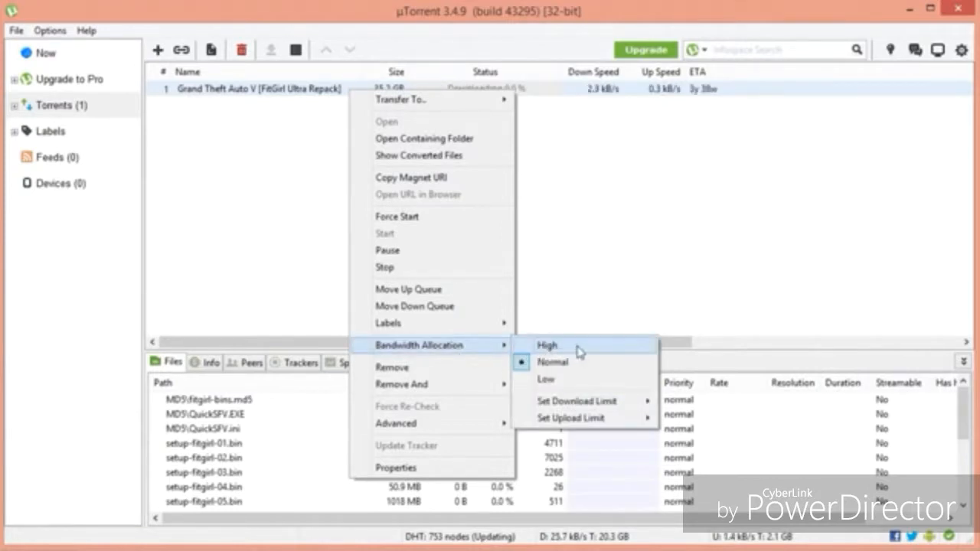
{"action": "left_click", "coordinate": [547, 345]}
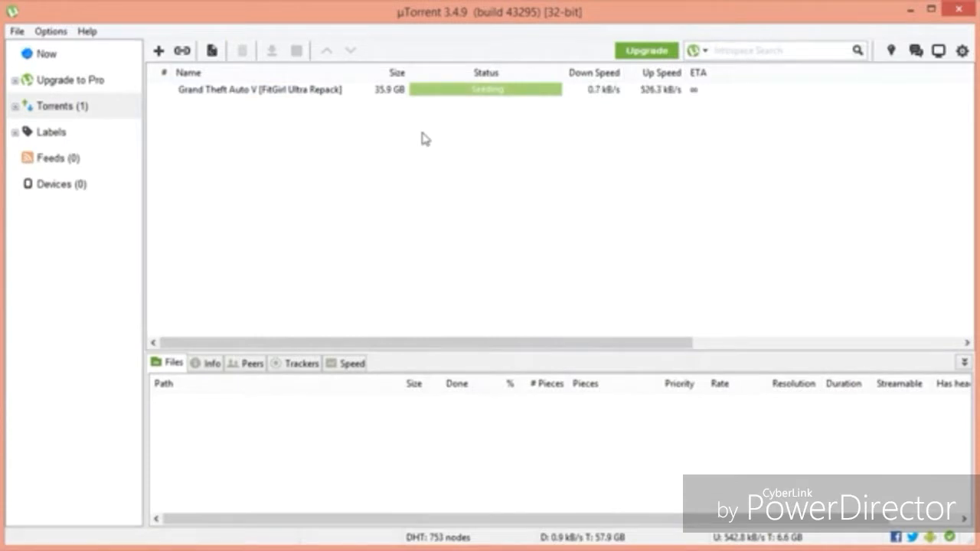
Step: Open the finished Grand Theft Auto V torrent's containing folder from uTorrent
{"action": "left_click", "coordinate": [260, 89]}
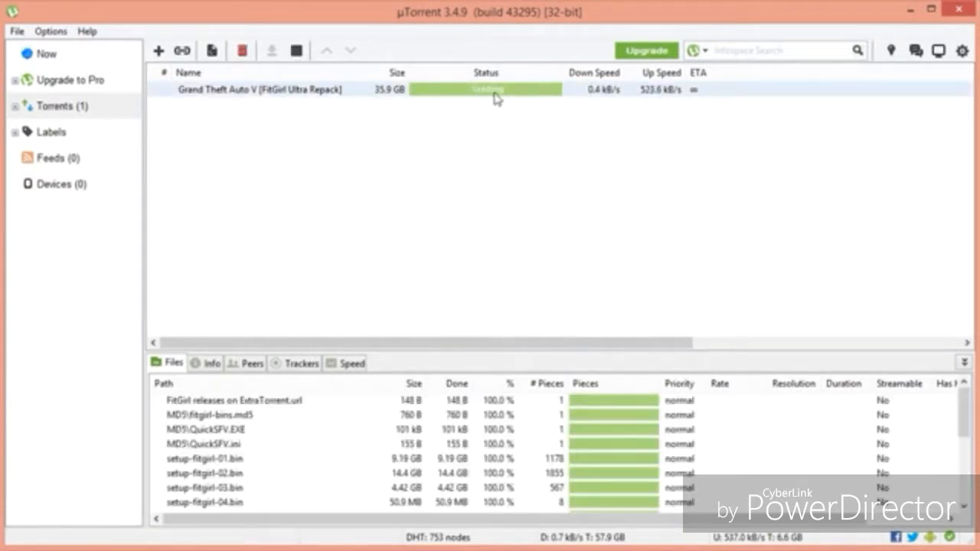
{"action": "mouse_move", "coordinate": [296, 50]}
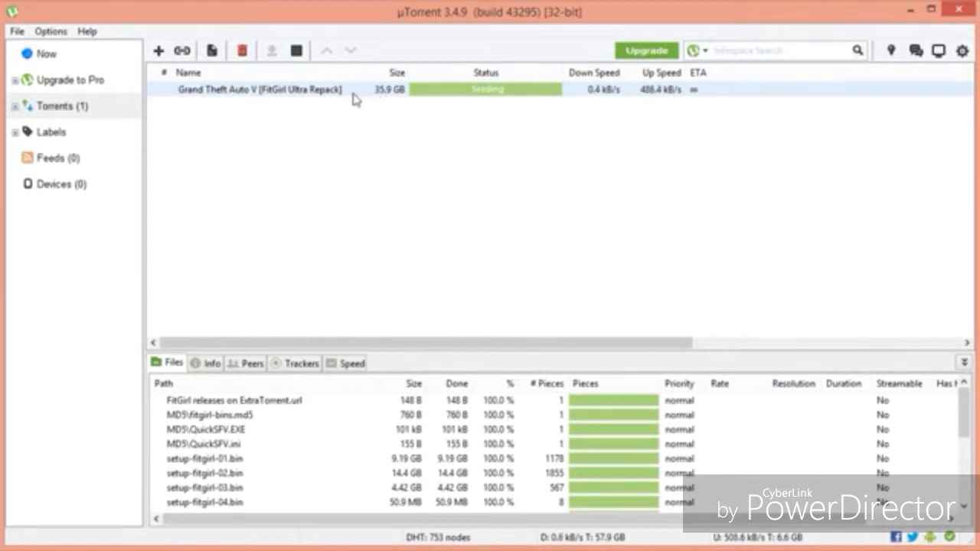
{"action": "right_click", "coordinate": [260, 89]}
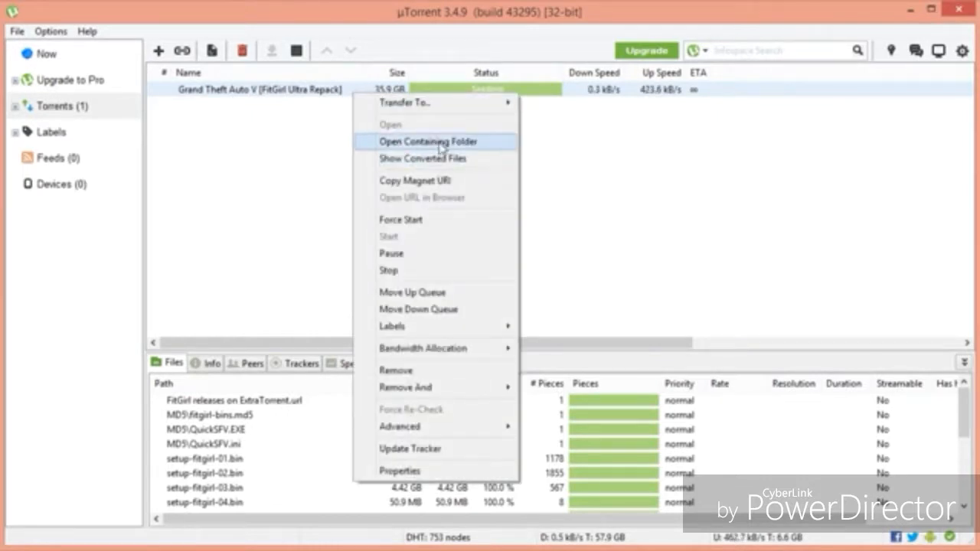
{"action": "left_click", "coordinate": [428, 142]}
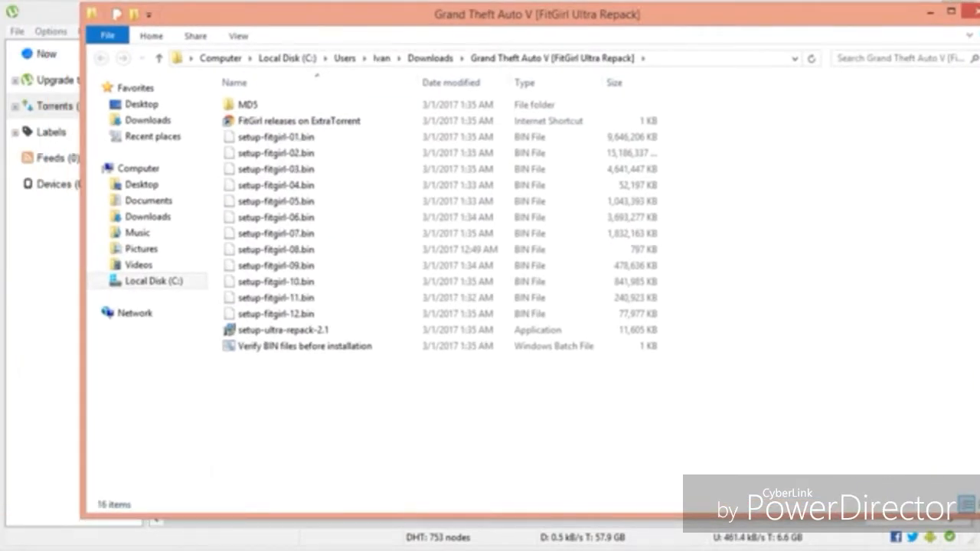
Step: Launch setup-ultra-repack-2.1 from the Grand Theft Auto V download folder
{"action": "left_click", "coordinate": [276, 217]}
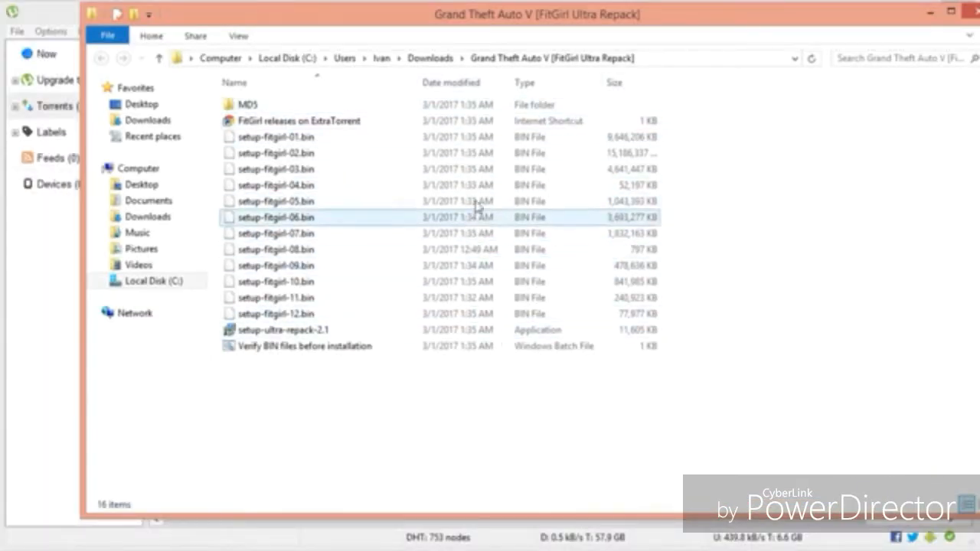
{"action": "left_click", "coordinate": [283, 330]}
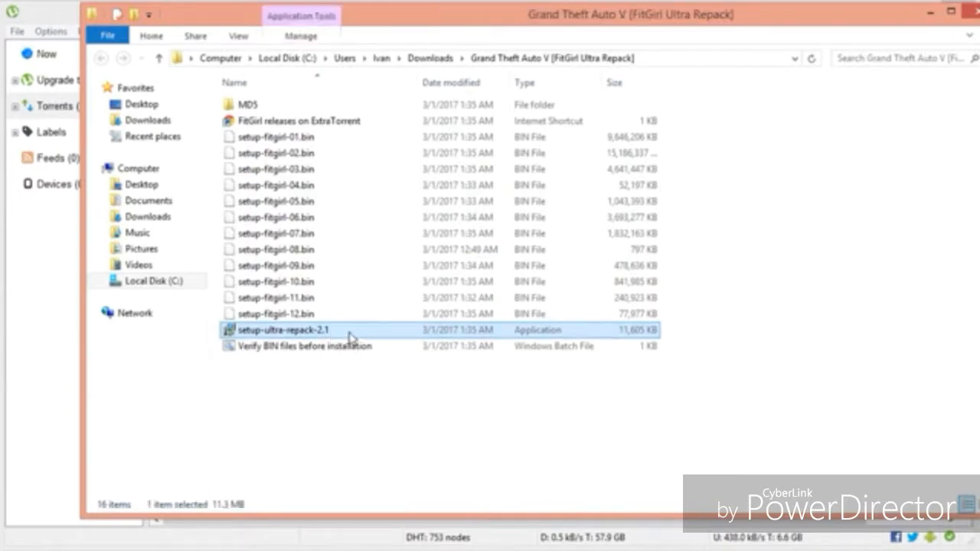
{"action": "double_click", "coordinate": [281, 330]}
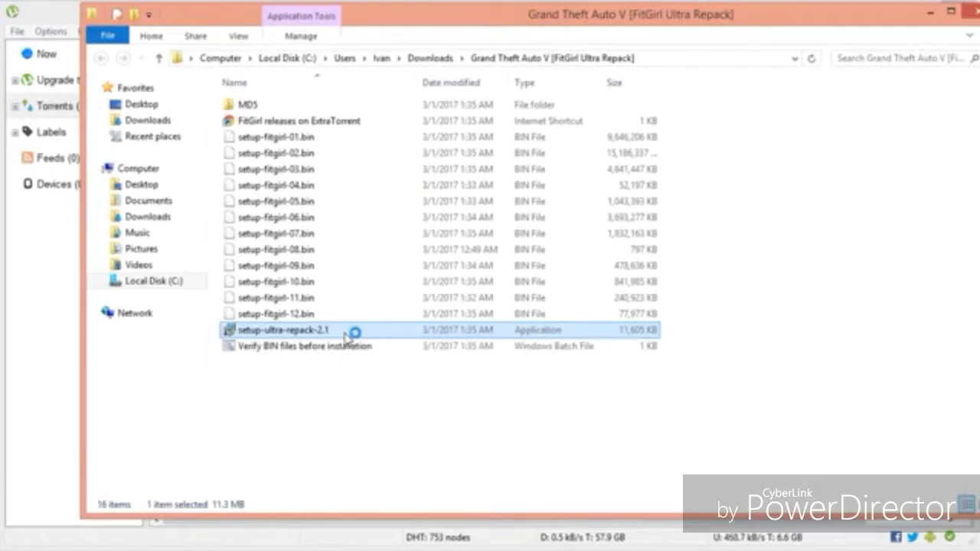
{"action": "double_click", "coordinate": [284, 330]}
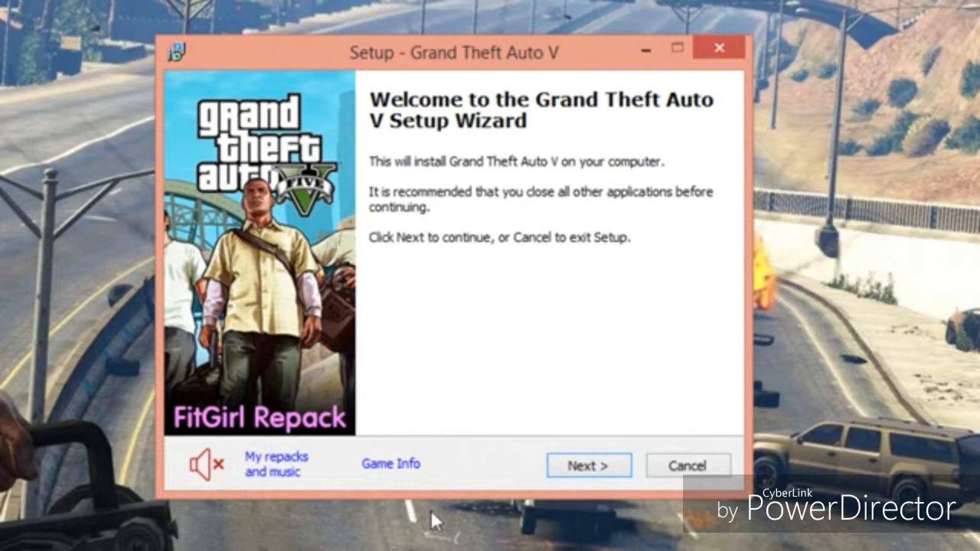
Step: Accept the default C:\Games\Grand Theft Auto V destination and start installing
{"action": "left_click", "coordinate": [588, 464]}
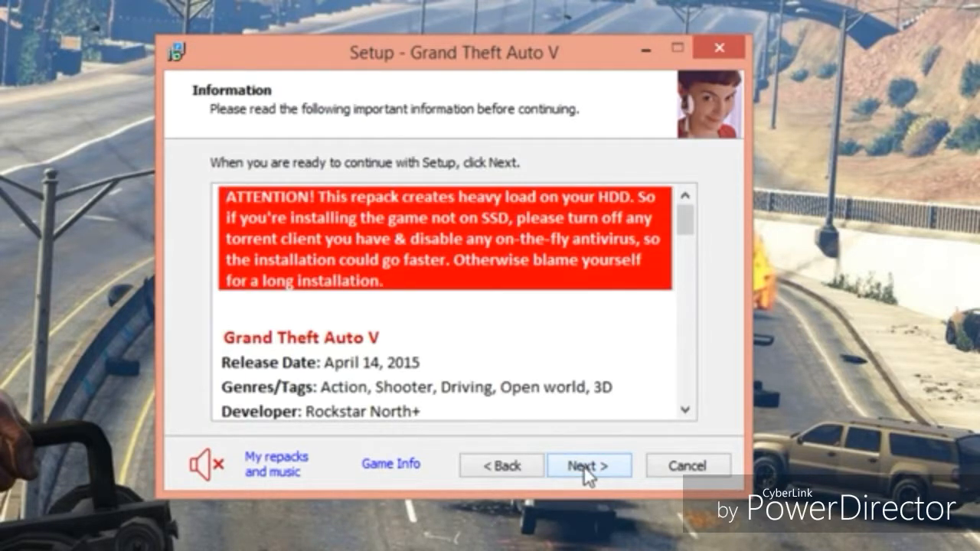
{"action": "left_click", "coordinate": [589, 465]}
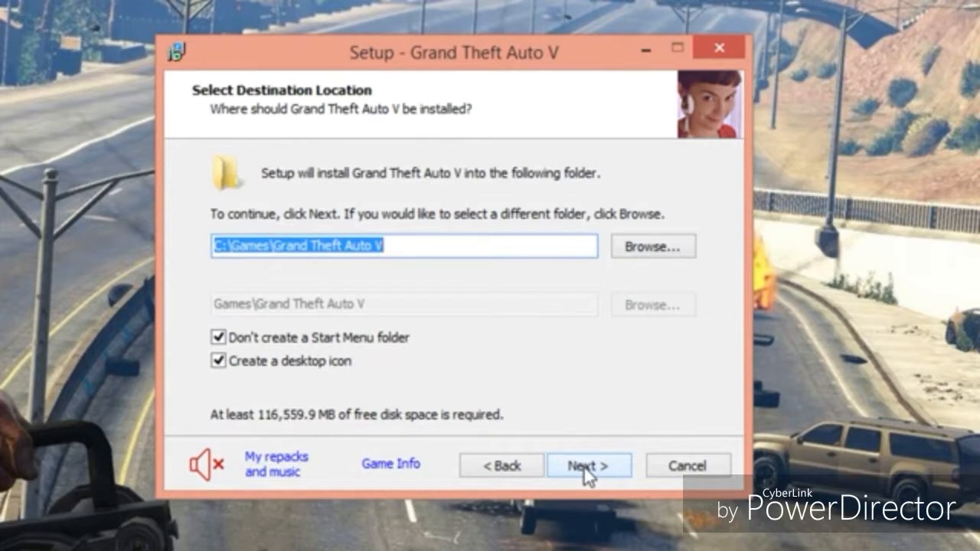
{"action": "left_click", "coordinate": [589, 466]}
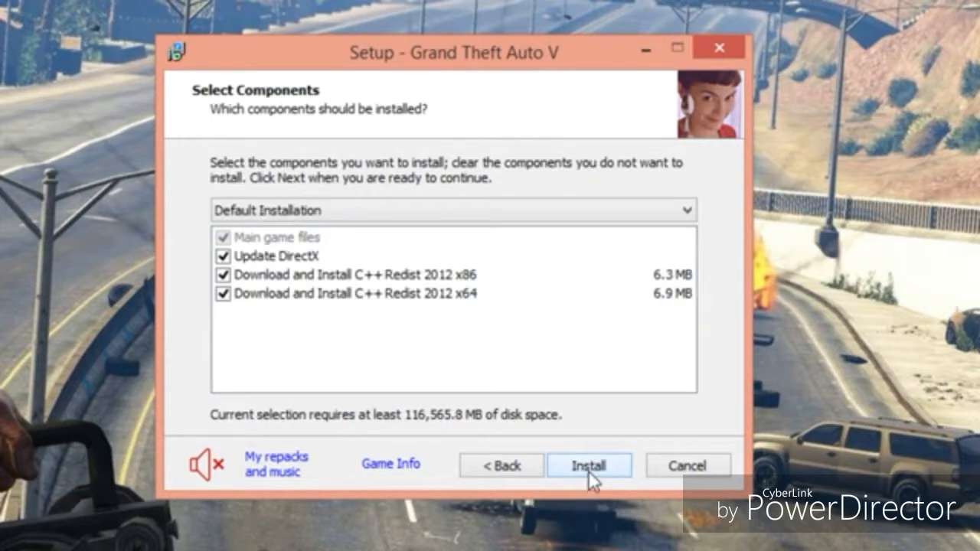
{"action": "left_click", "coordinate": [588, 465]}
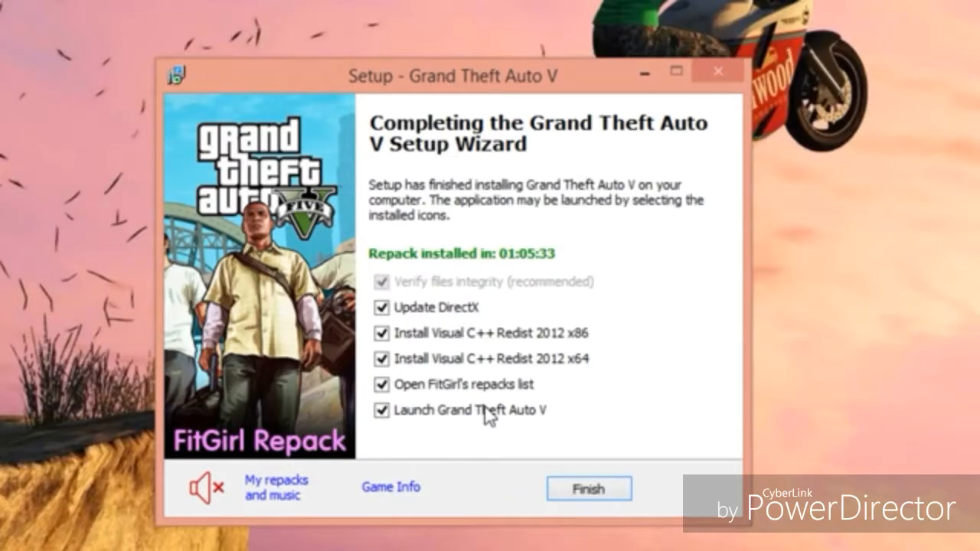
Step: Uncheck launching the game and opening the repacks list, then finish setup
{"action": "left_click", "coordinate": [382, 384]}
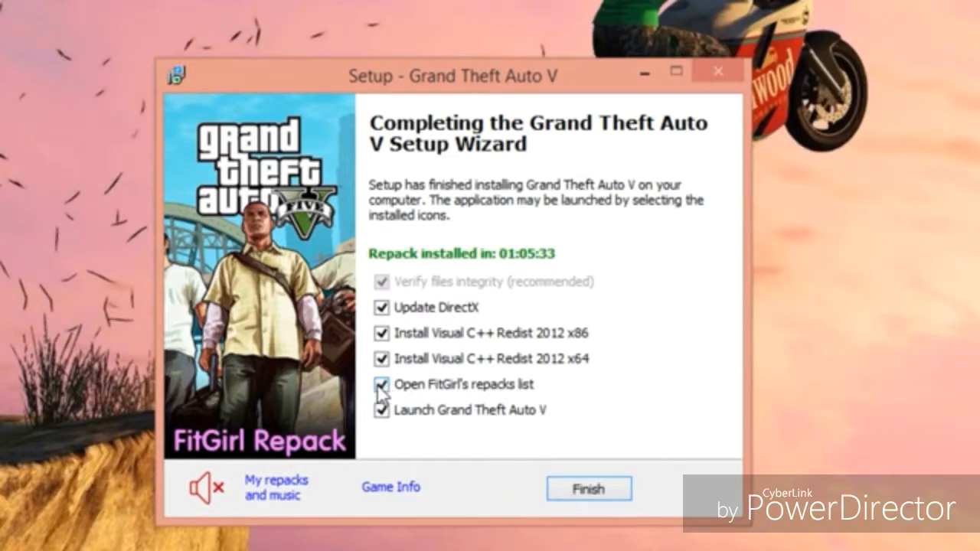
{"action": "left_click", "coordinate": [382, 384]}
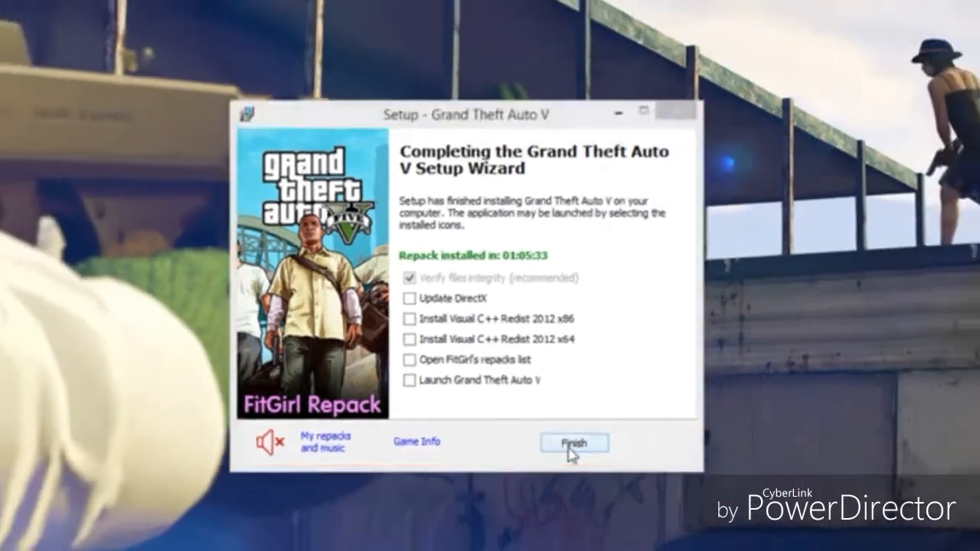
{"action": "left_click", "coordinate": [574, 443]}
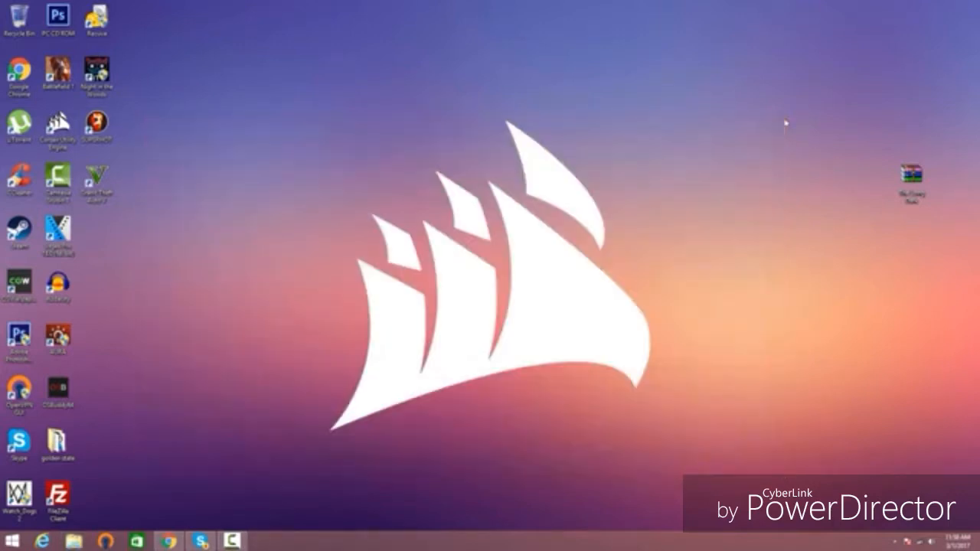
Step: Enable 'Run this program as an administrator' in the GTA V shortcut's compatibility settings
{"action": "left_click", "coordinate": [97, 184]}
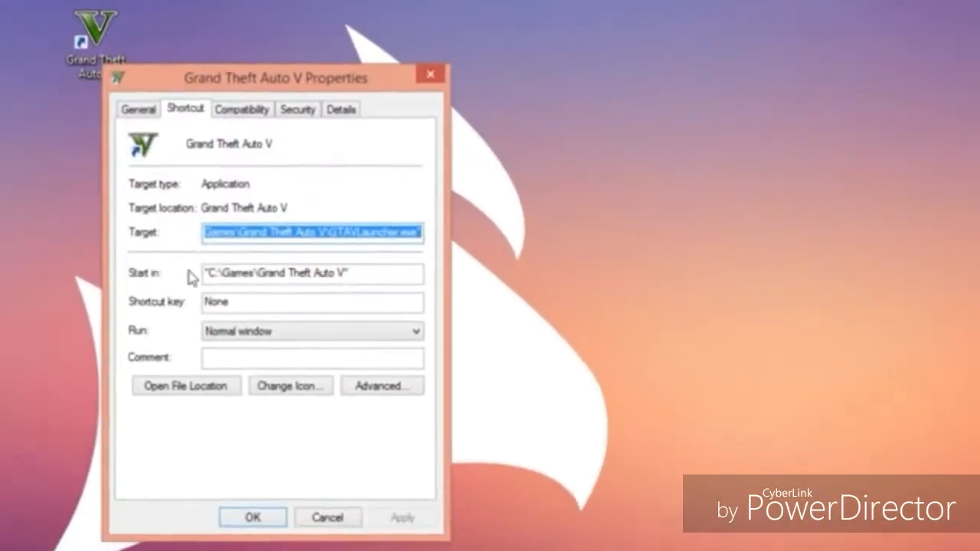
{"action": "left_click", "coordinate": [241, 108]}
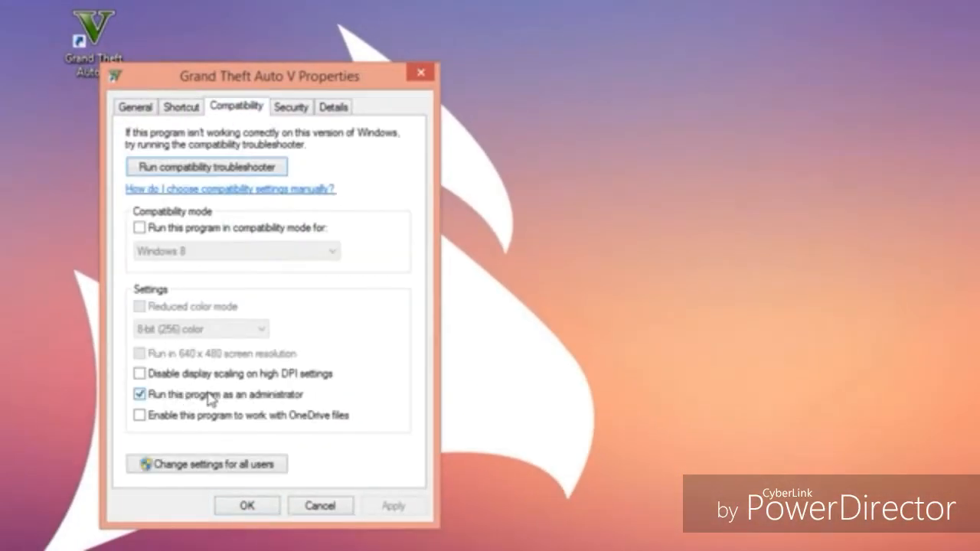
{"action": "left_click", "coordinate": [246, 505]}
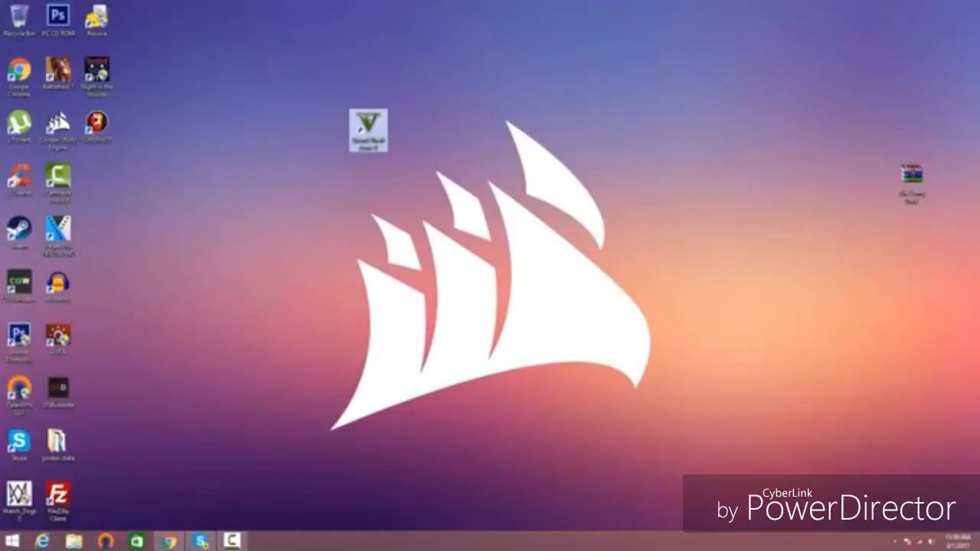